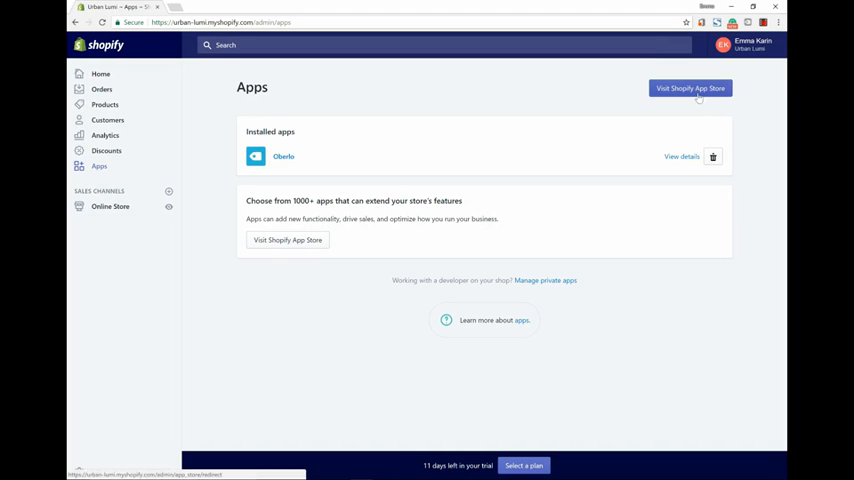
- Open the Shopify App Store from the store's Apps page
click(690, 88)
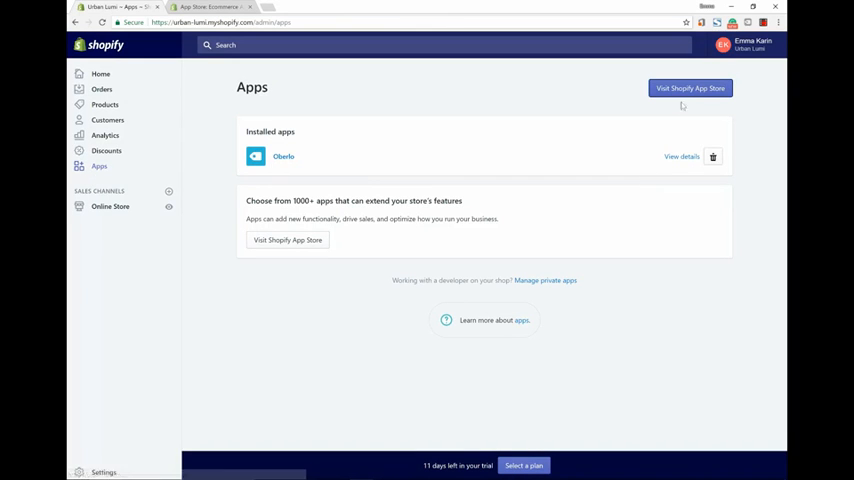
- Search the App Store for 'RECART' and get the Recart app
click(690, 88)
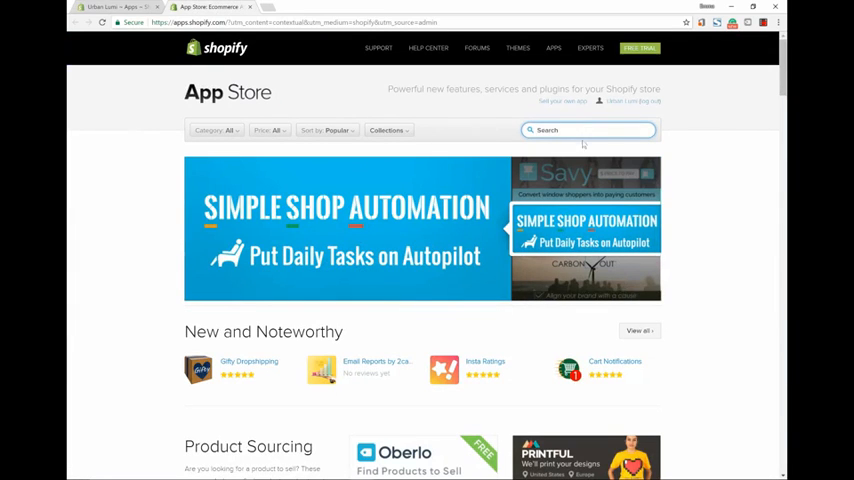
text(RECART)
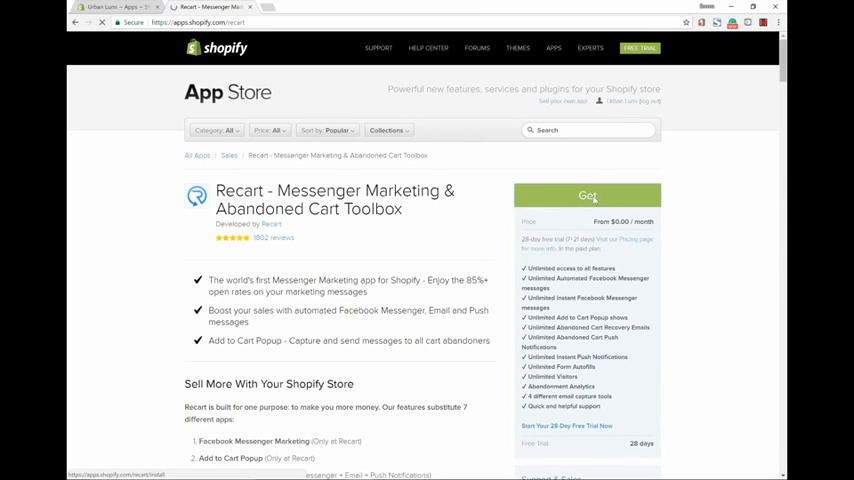
click(587, 195)
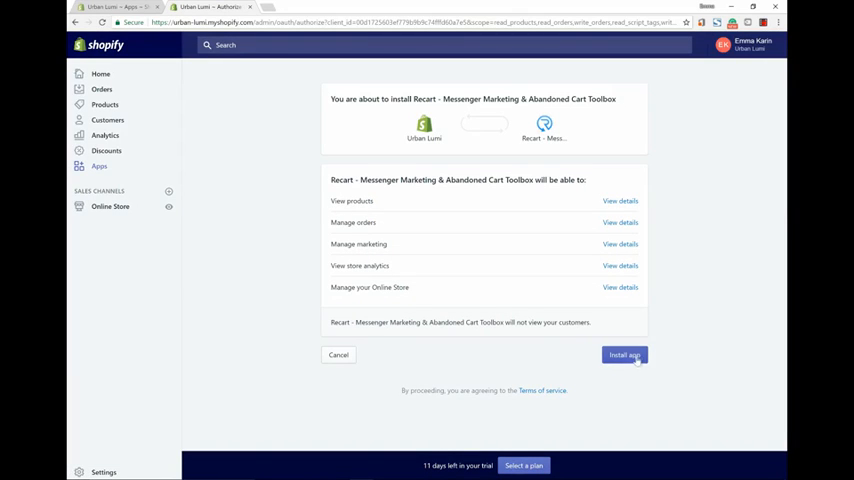
- Approve the permissions and install Recart on the Urban Lumi store
click(624, 355)
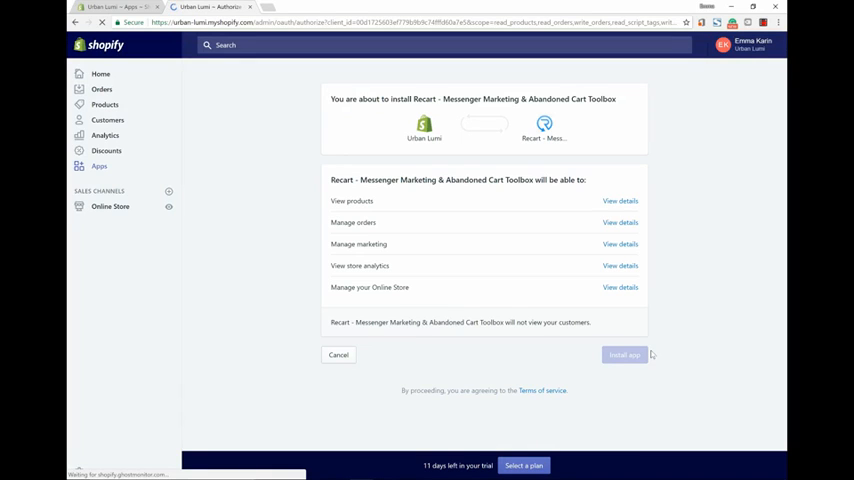
click(623, 354)
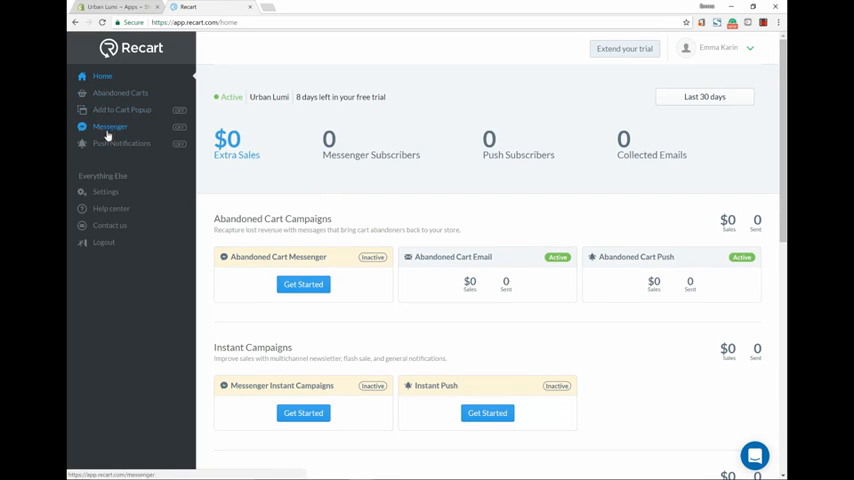
- Open the Abandoned Cart Email Campaign from Campaigns, dismissing the welcome popup
click(120, 92)
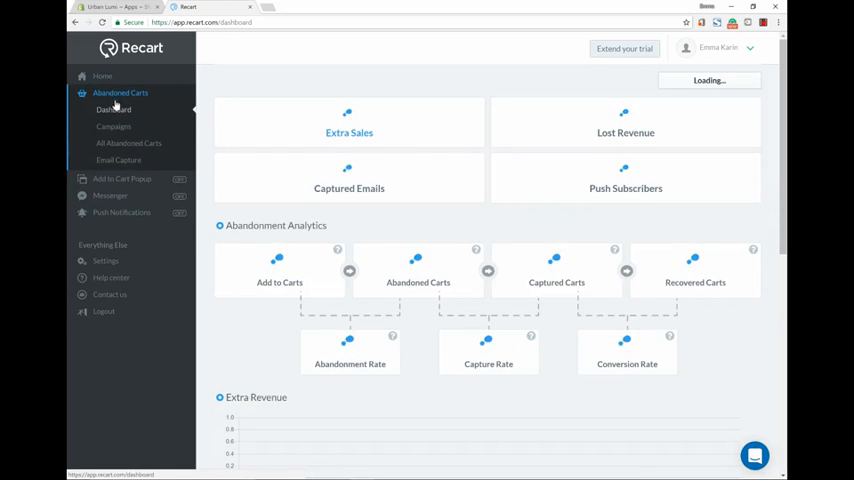
click(113, 126)
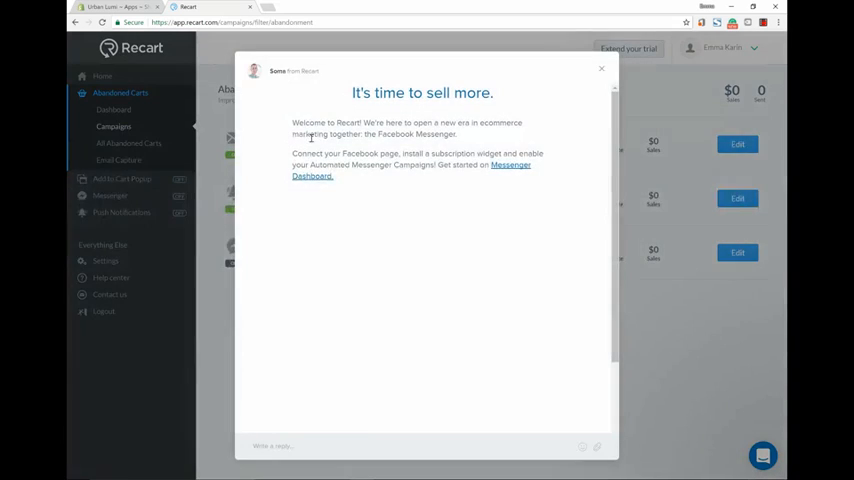
click(601, 68)
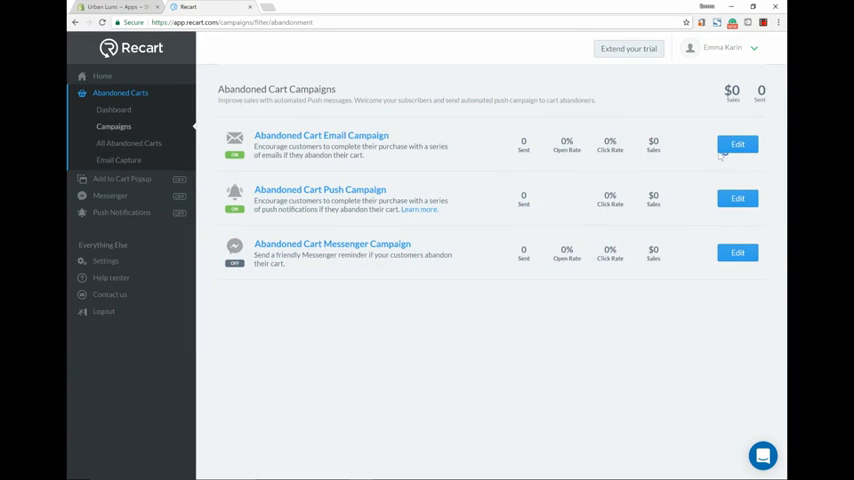
click(737, 144)
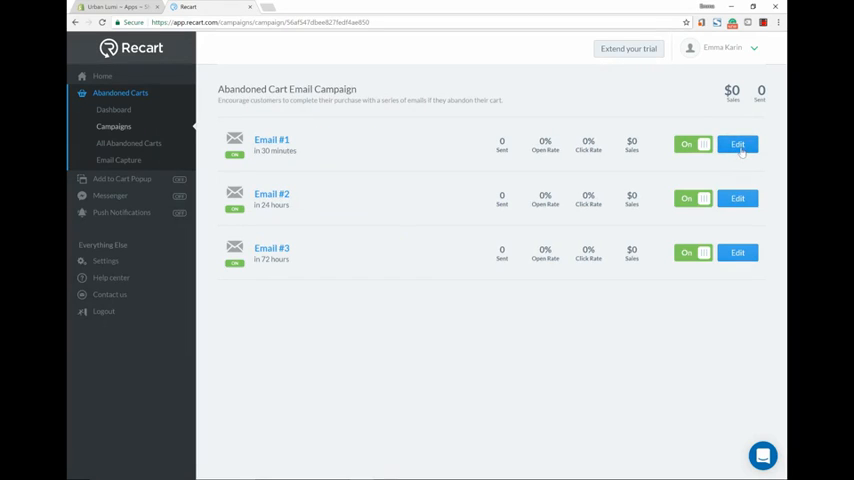
mouse_move(358, 207)
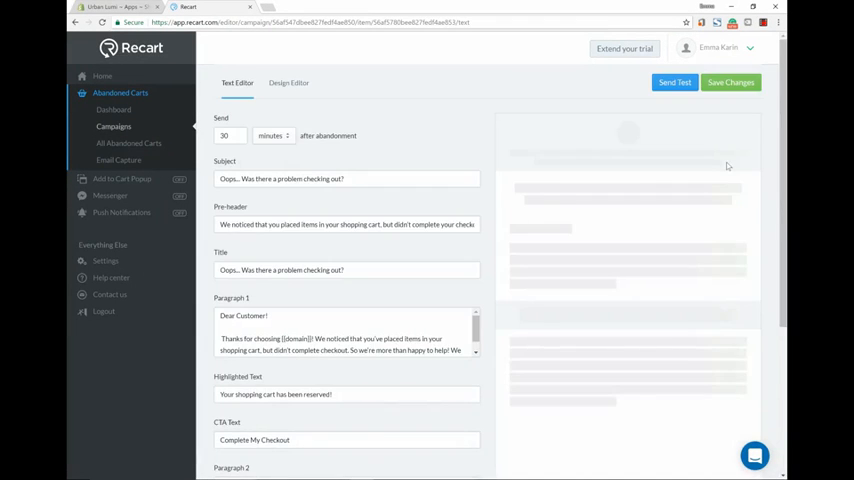
scroll(down, 3)
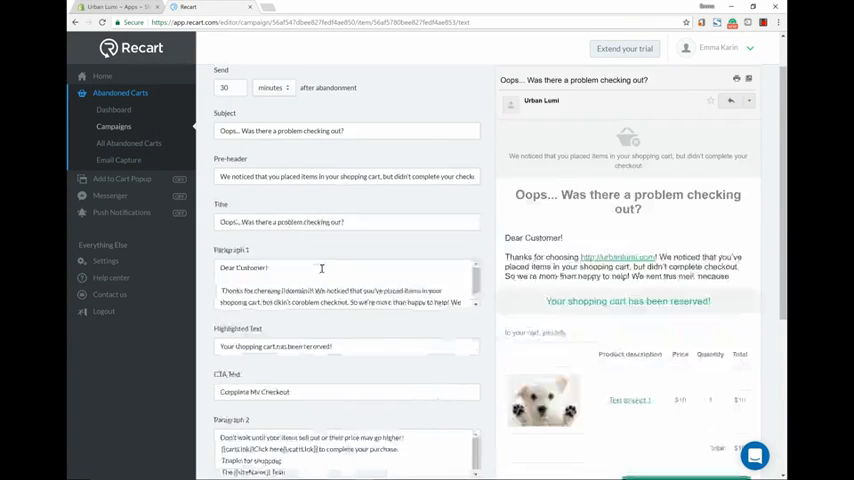
scroll(down, 3)
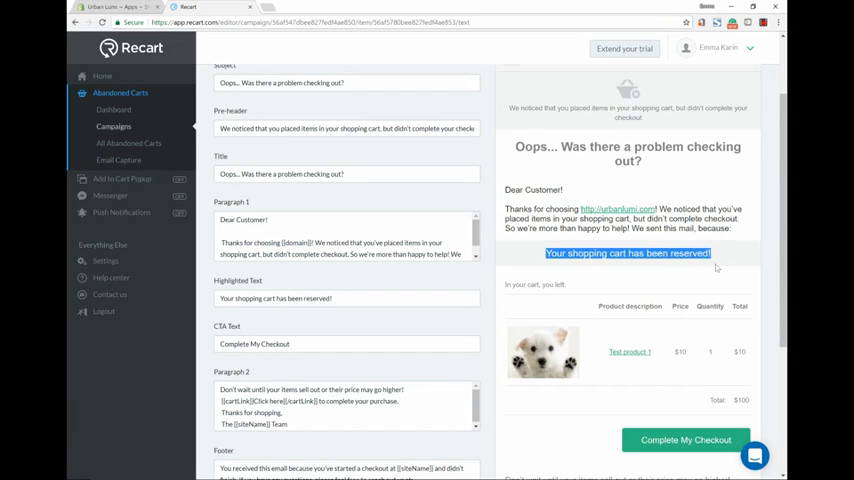
scroll(down, 3)
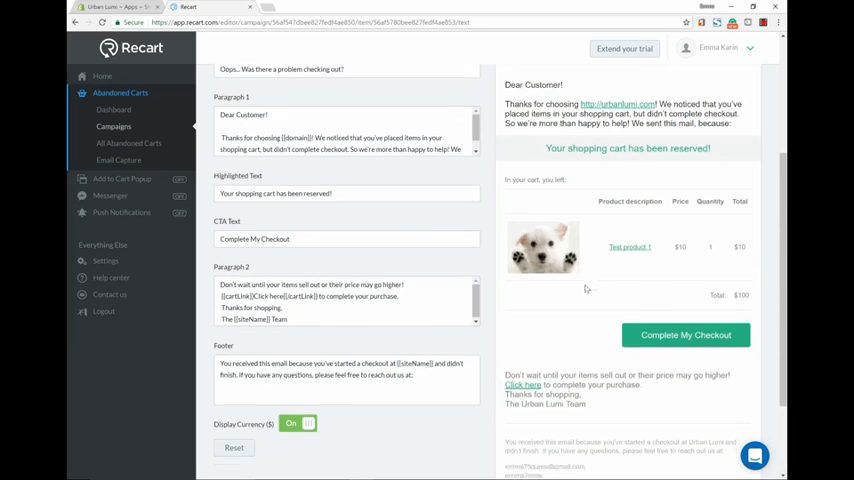
scroll(down, 3)
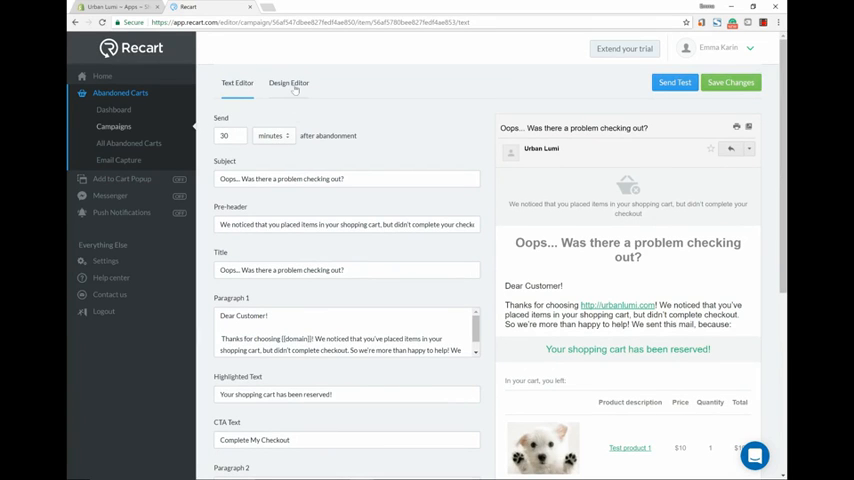
- Upload the Urban Lumi logo and blue theme color to Email #1, and save
click(289, 83)
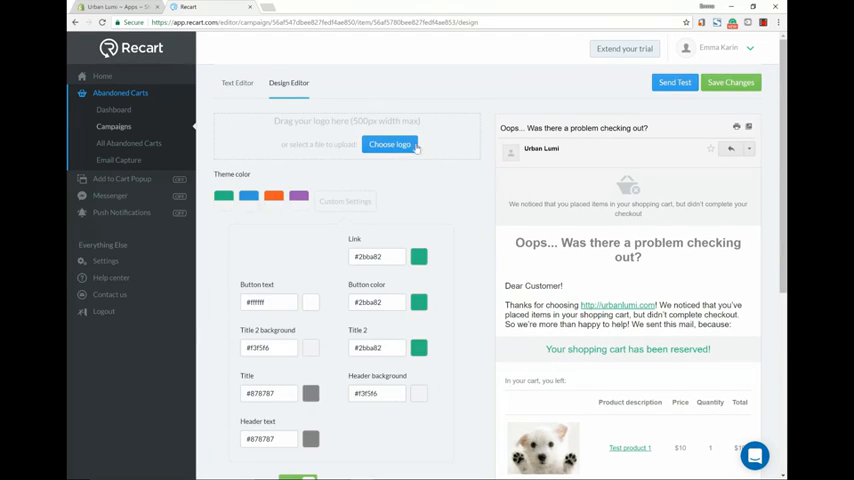
click(389, 144)
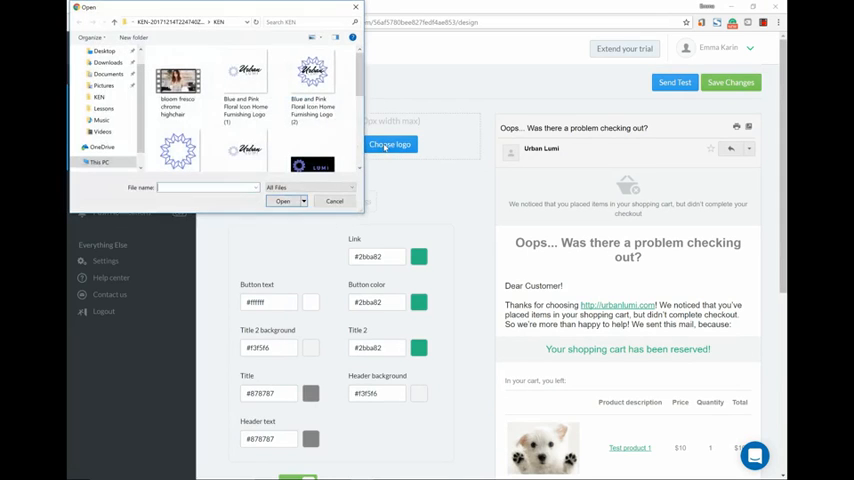
scroll(down, 3)
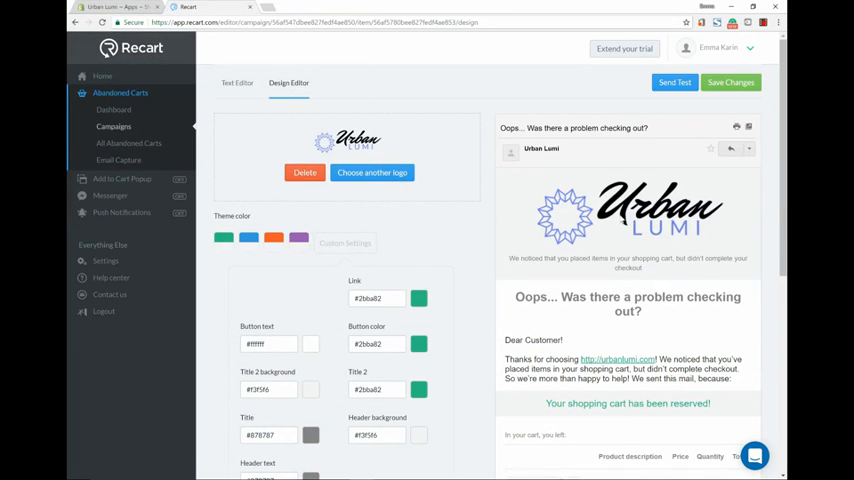
scroll(down, 3)
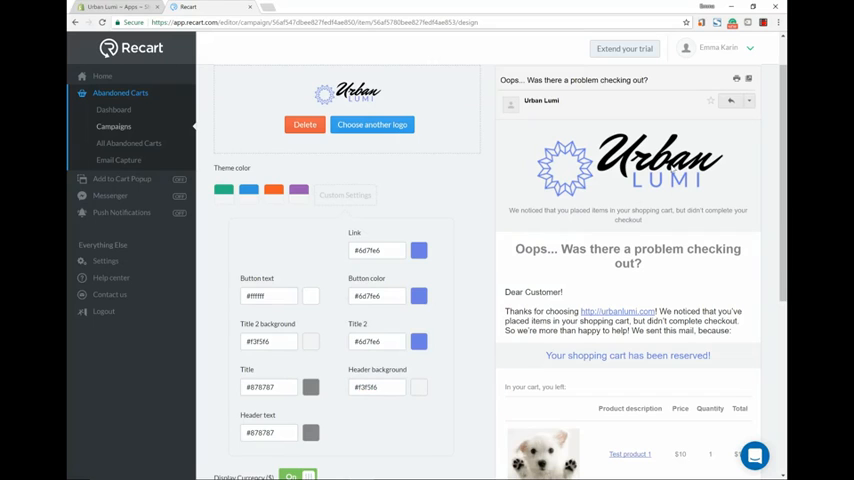
scroll(down, 3)
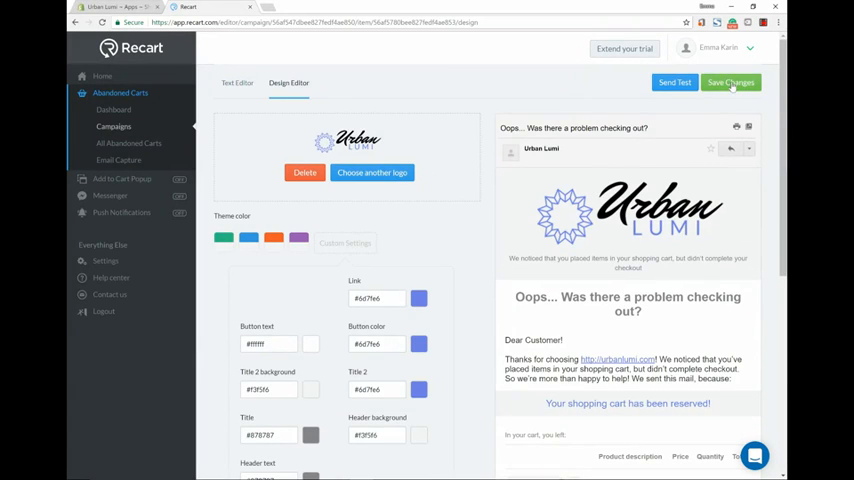
click(730, 82)
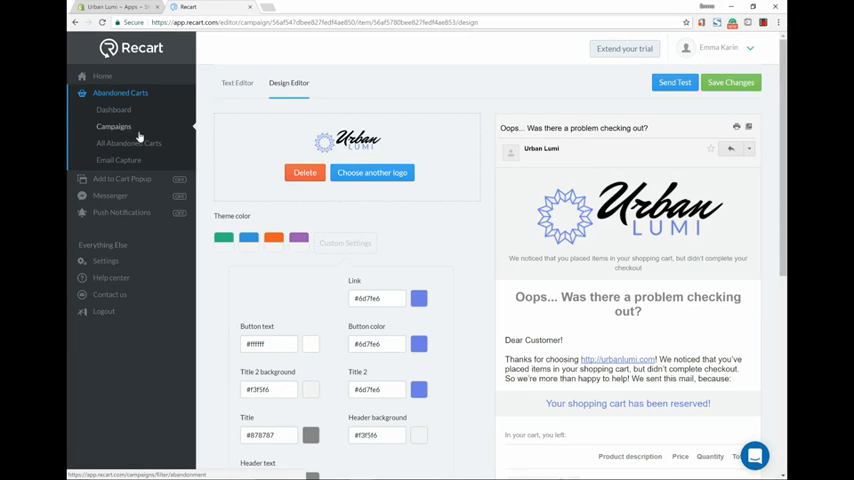
- Open Email #2 (sent after 24 hours) from Campaigns and review its text
click(113, 126)
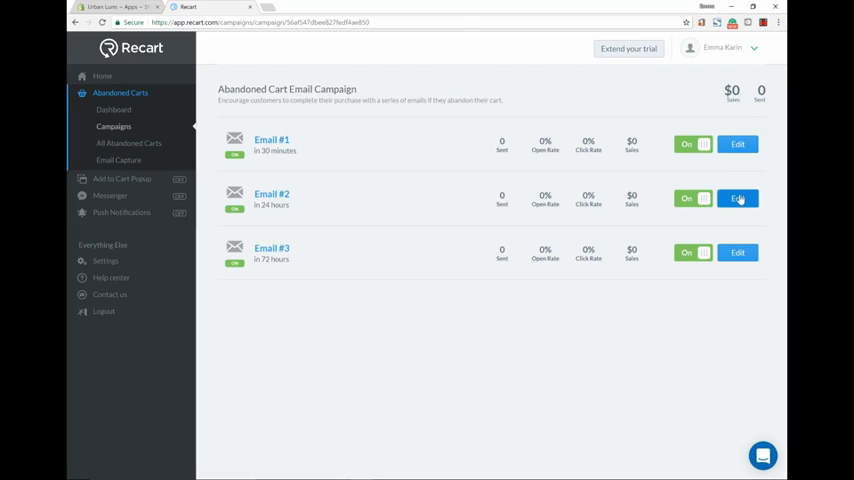
click(738, 198)
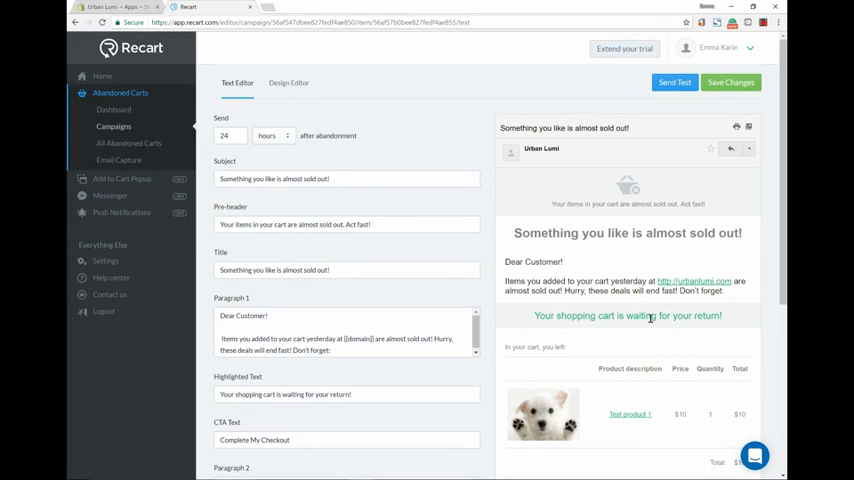
scroll(down, 3)
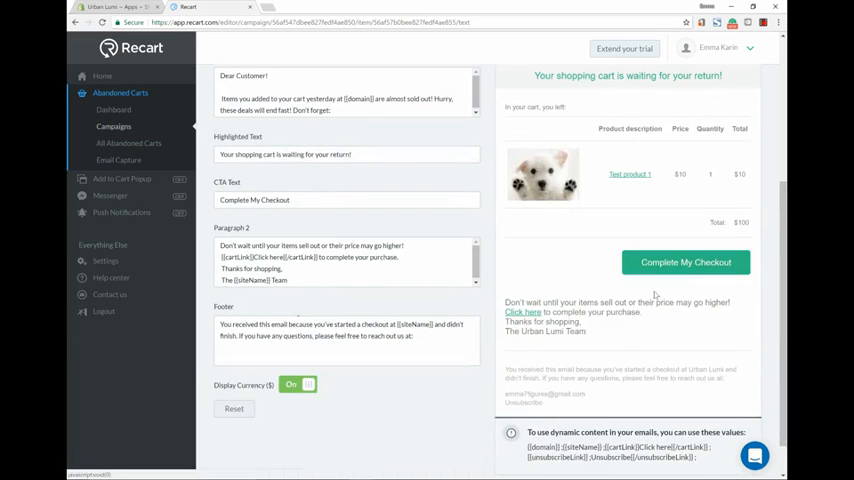
scroll(up, 3)
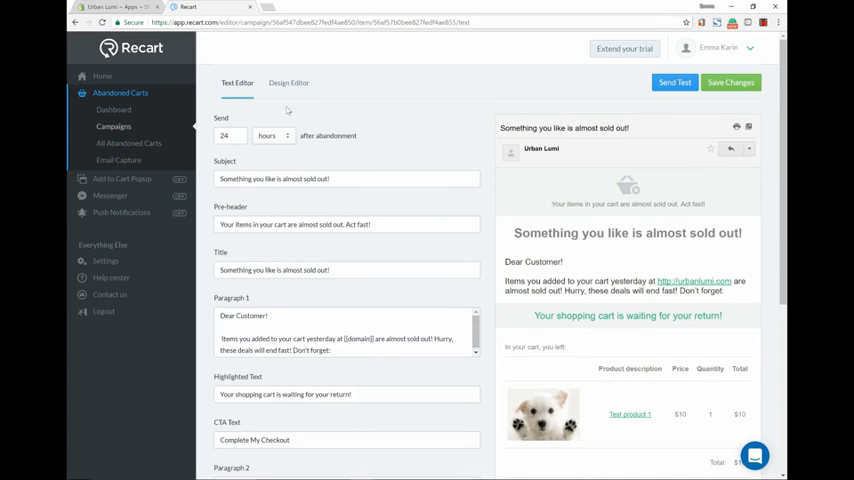
- Apply the blue theme color swatch to Email #2's design and save changes
click(288, 83)
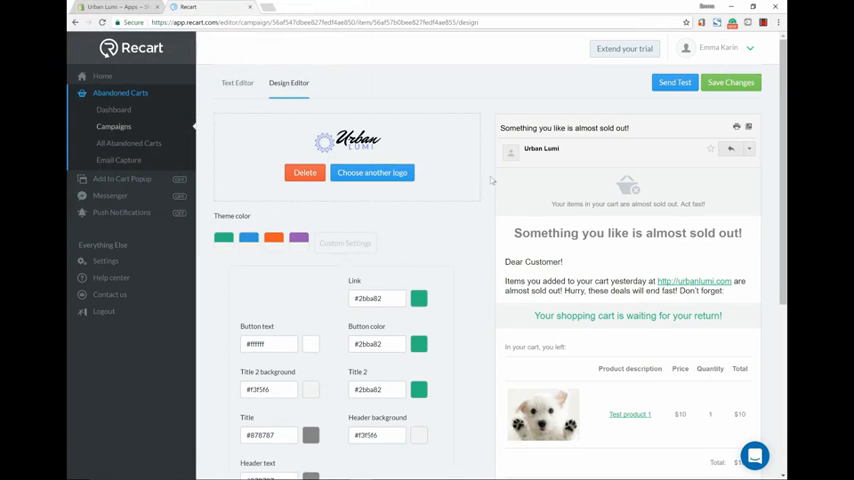
click(418, 298)
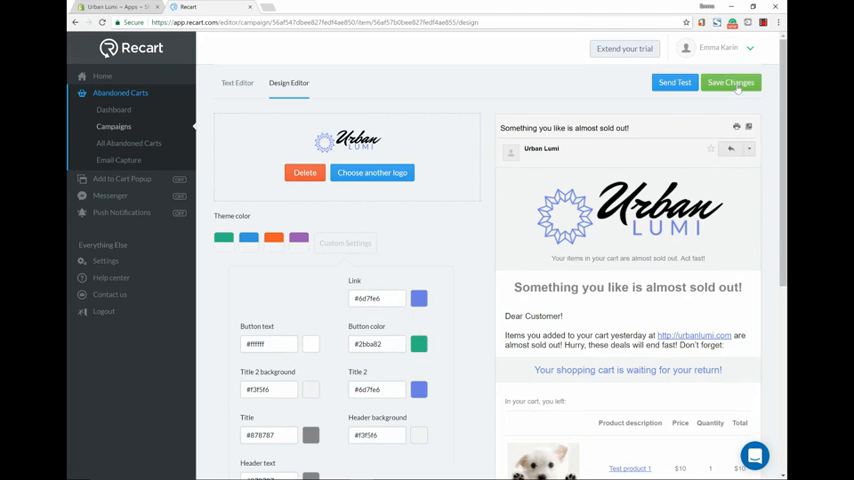
click(730, 82)
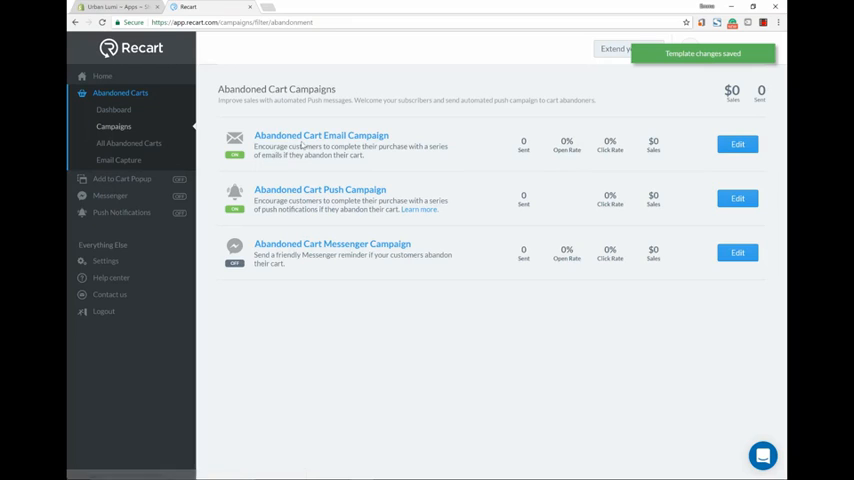
- Open Email #3 (sent after 72 hours) and show its Design Editor
click(738, 144)
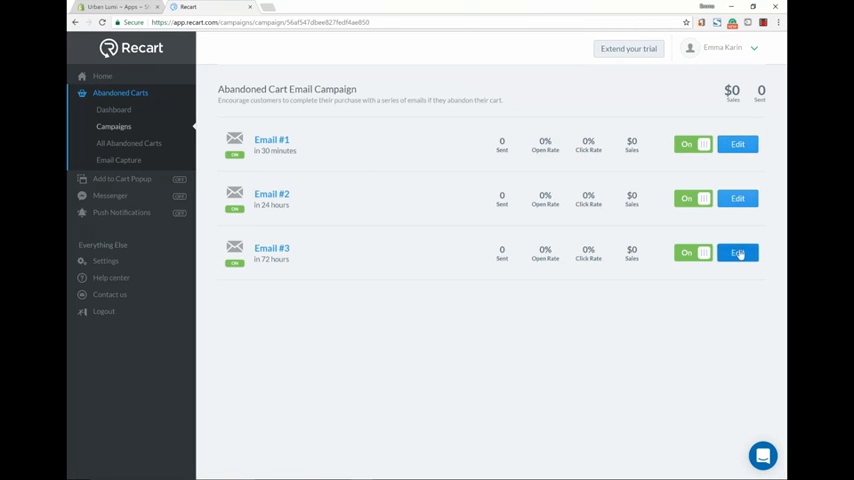
click(737, 252)
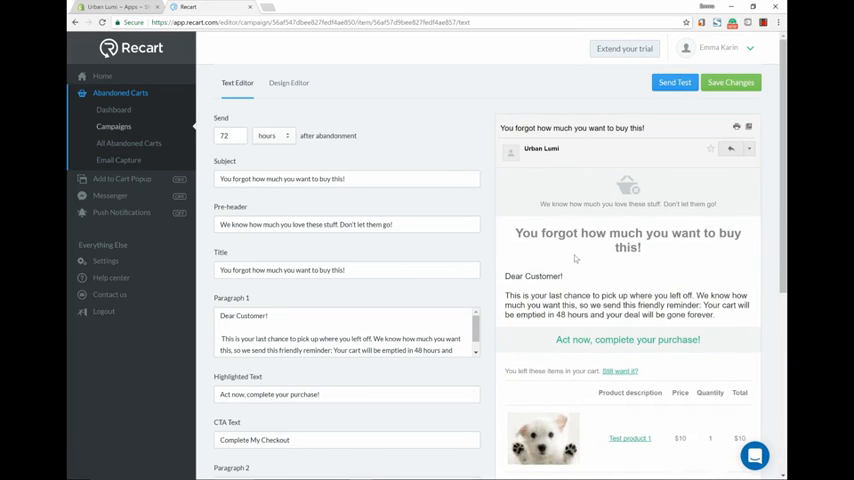
scroll(down, 3)
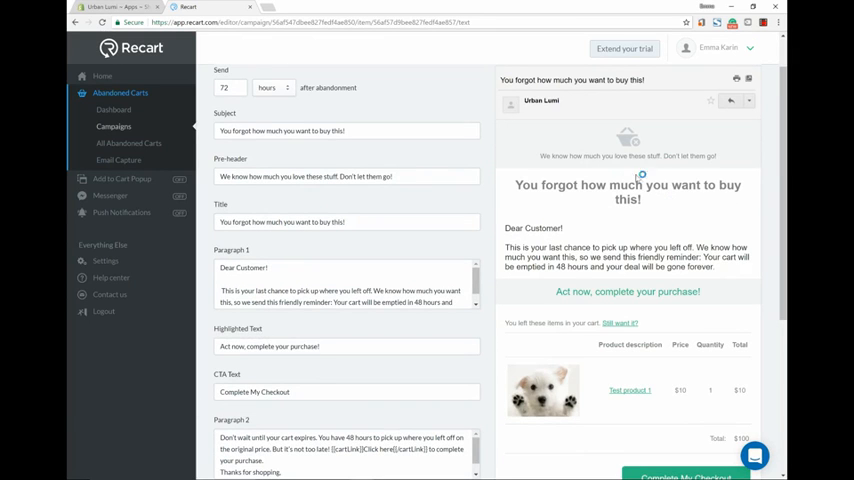
click(289, 83)
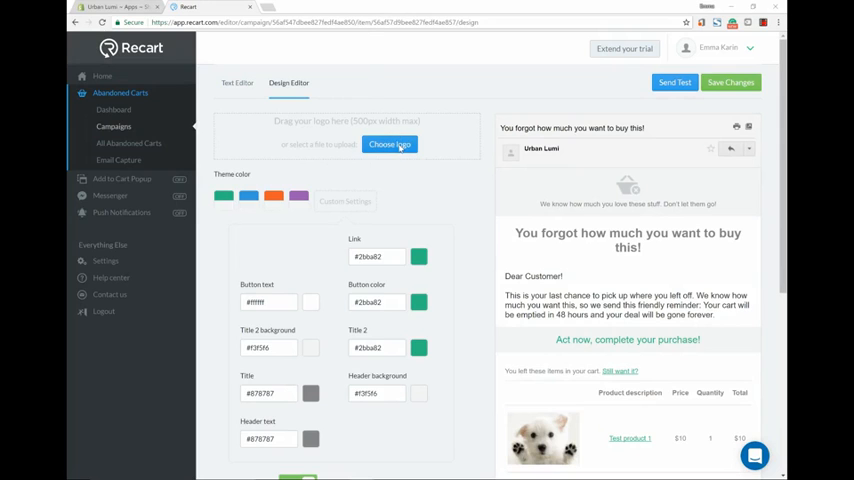
- Upload the cropped Urban Lumi logo and blue theme color to Email #3, and save
click(389, 144)
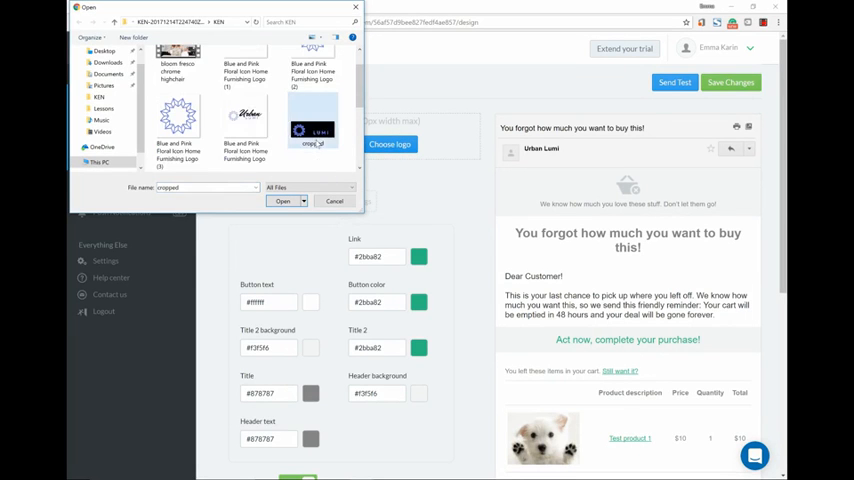
click(283, 201)
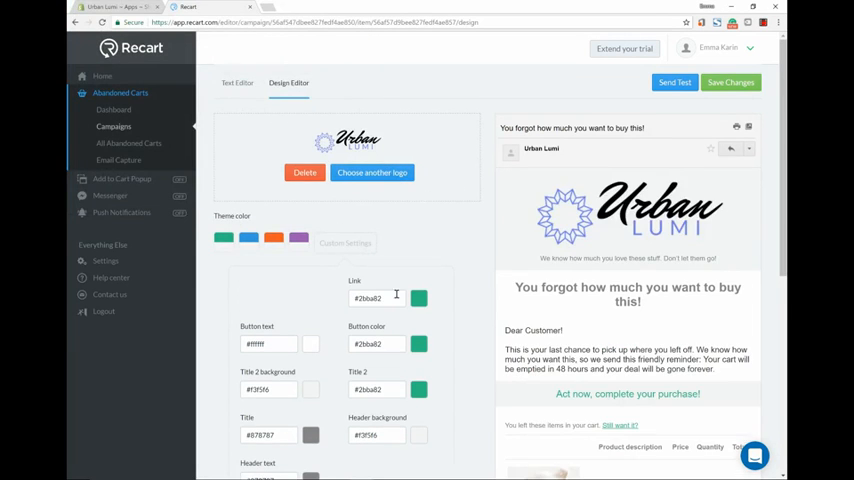
click(418, 298)
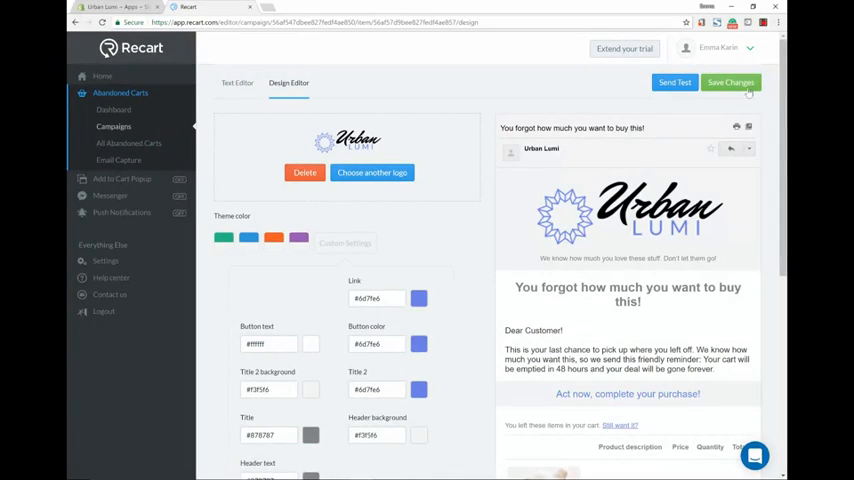
click(730, 82)
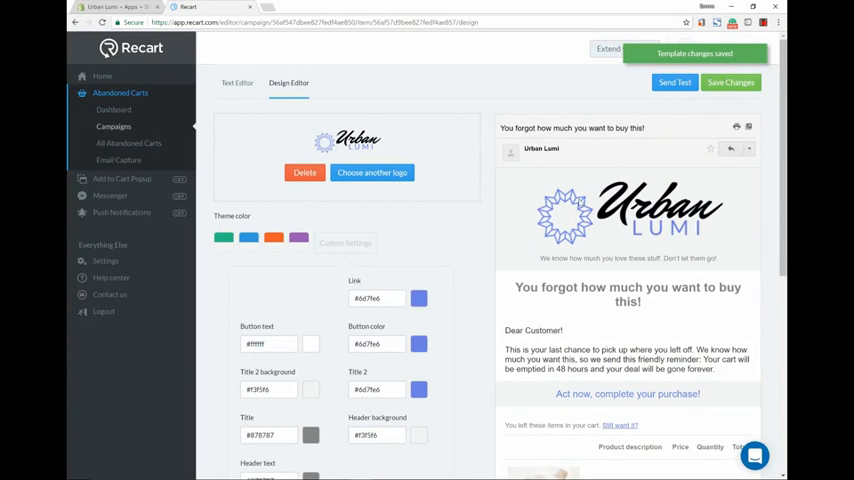
scroll(down, 3)
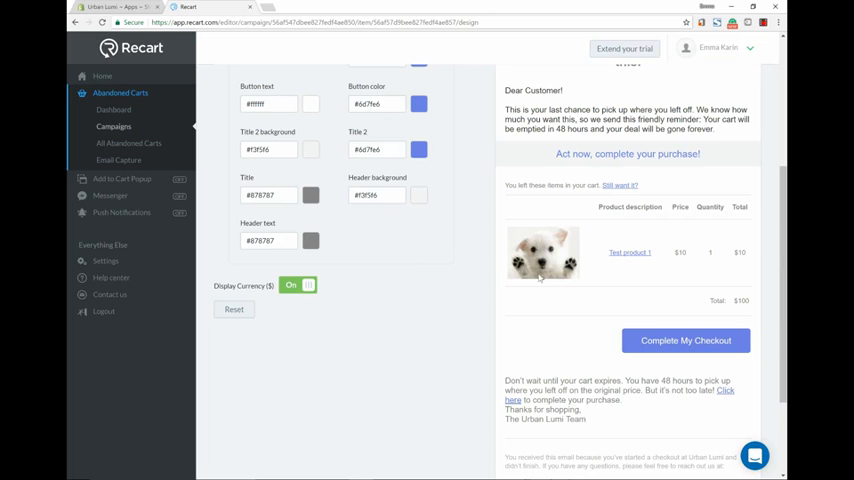
mouse_move(282, 167)
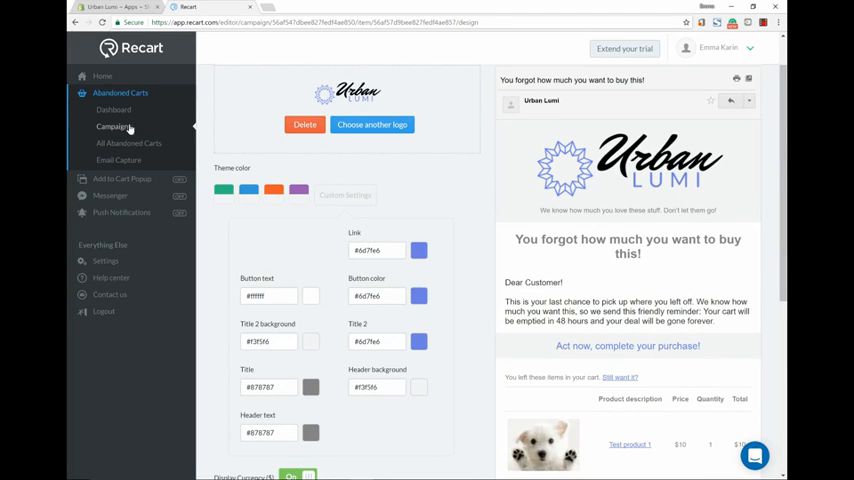
- Go to the Abandoned Carts dashboard
click(113, 109)
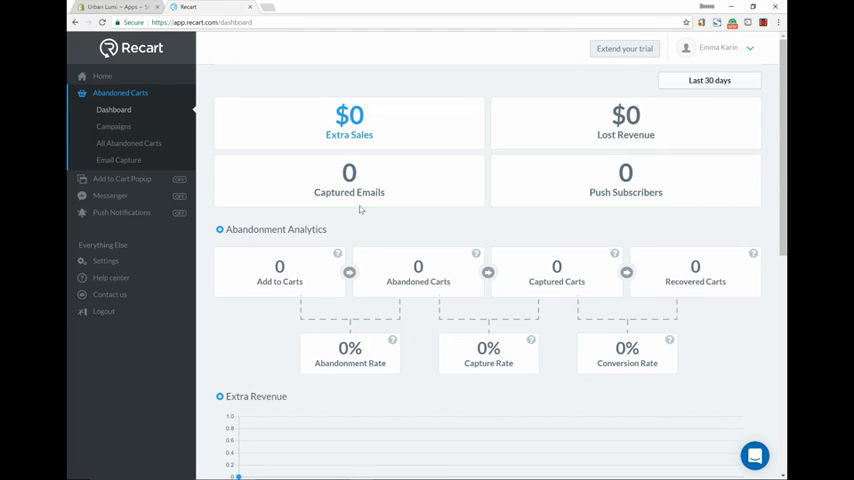
mouse_move(364, 209)
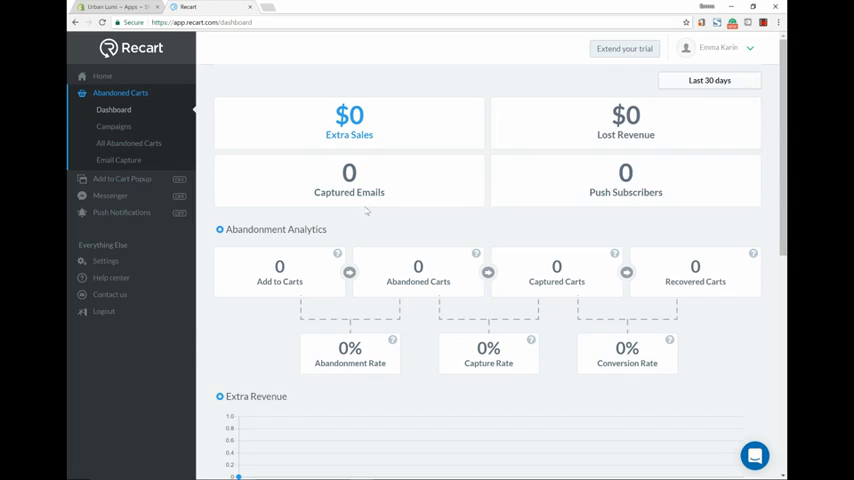